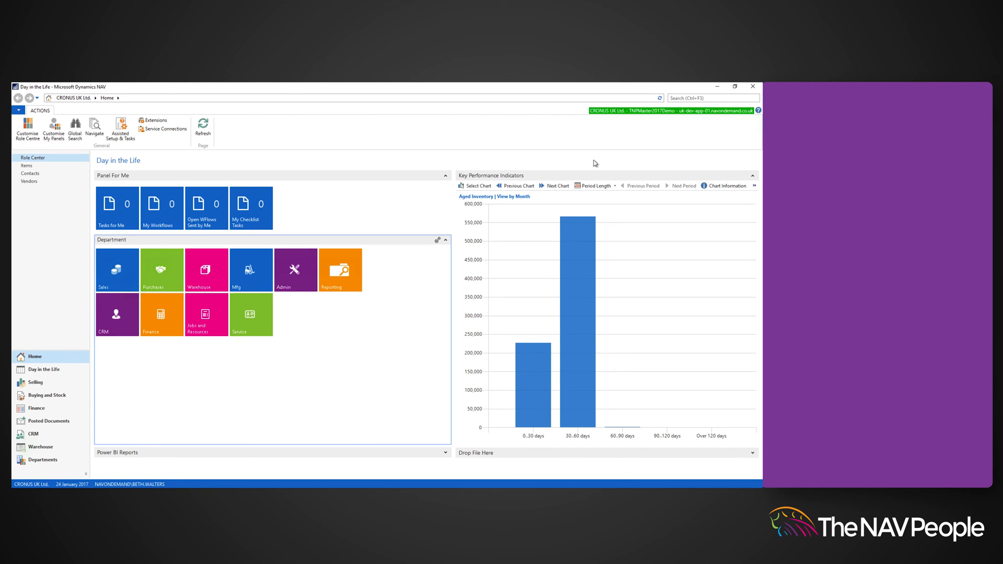
pyautogui.moveTo(27, 166)
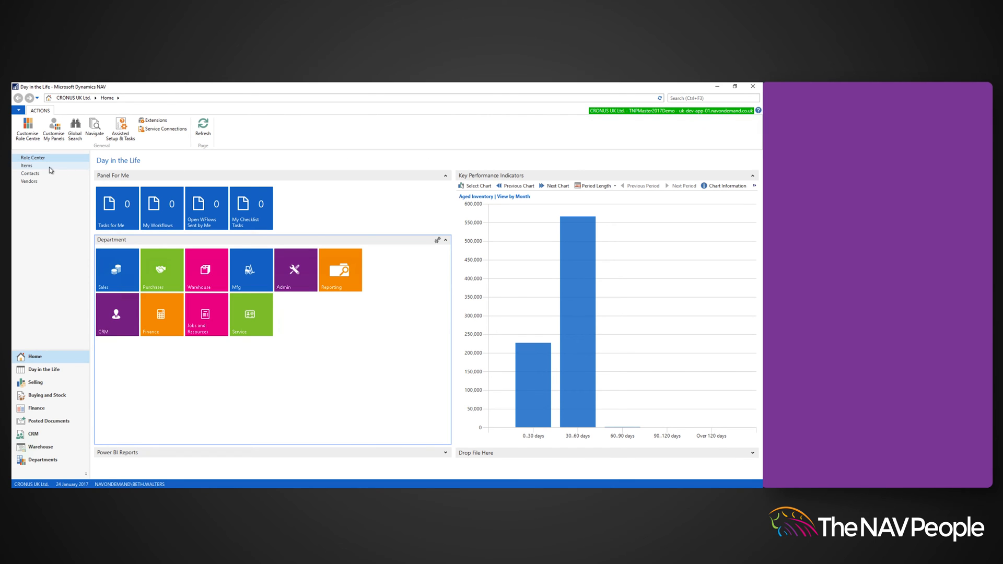
# - Open the Items list from the Role Centre and begin a new item
pyautogui.click(26, 166)
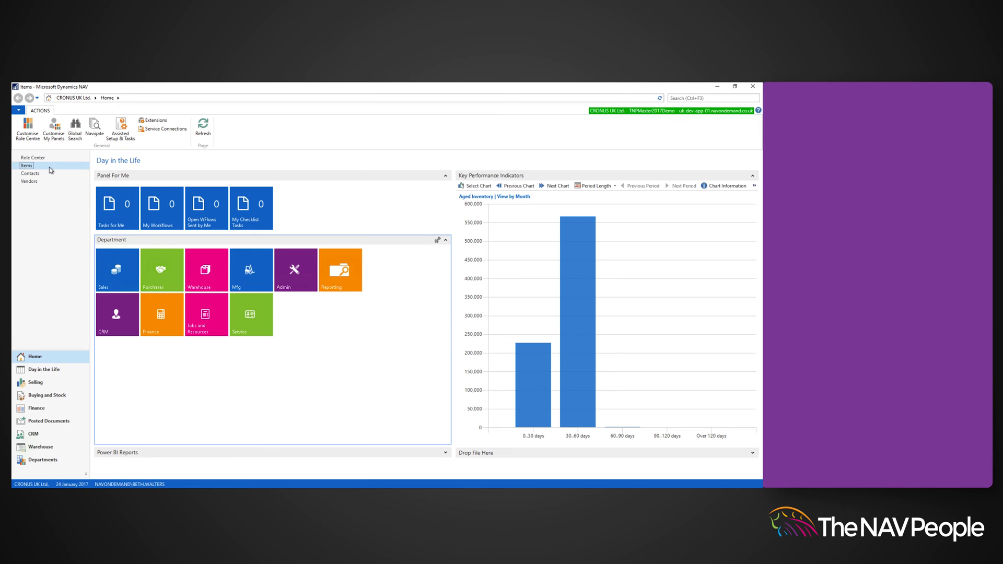
pyautogui.click(27, 165)
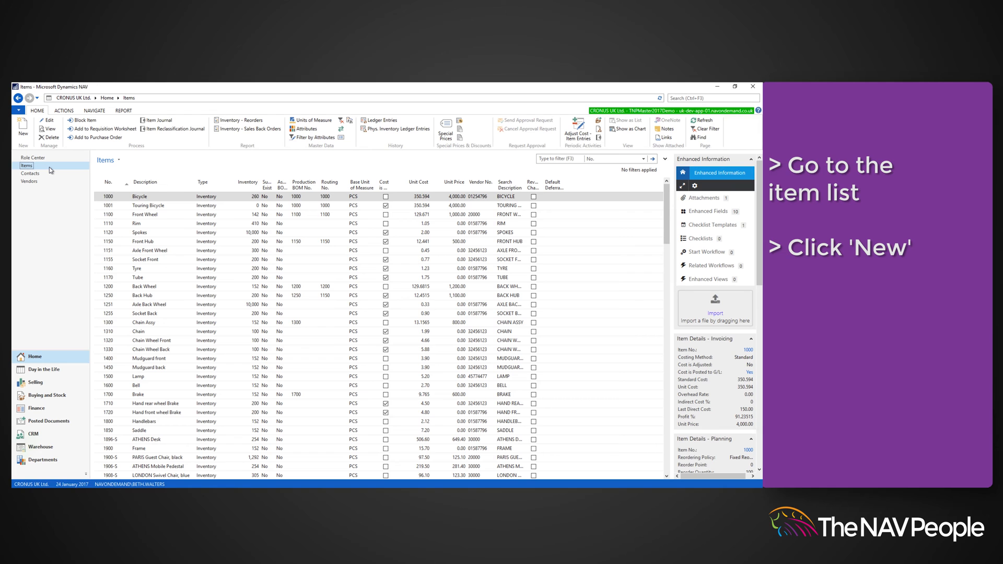
pyautogui.click(22, 126)
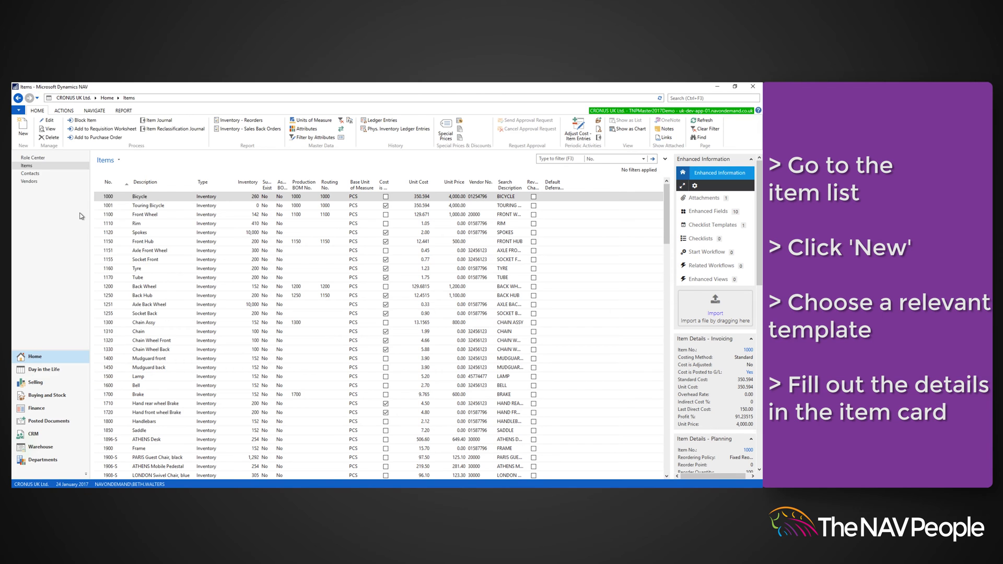
# - Create item VEDDSK 'Vedbaek Desk' from a template with item category FURNITURE
pyautogui.click(23, 128)
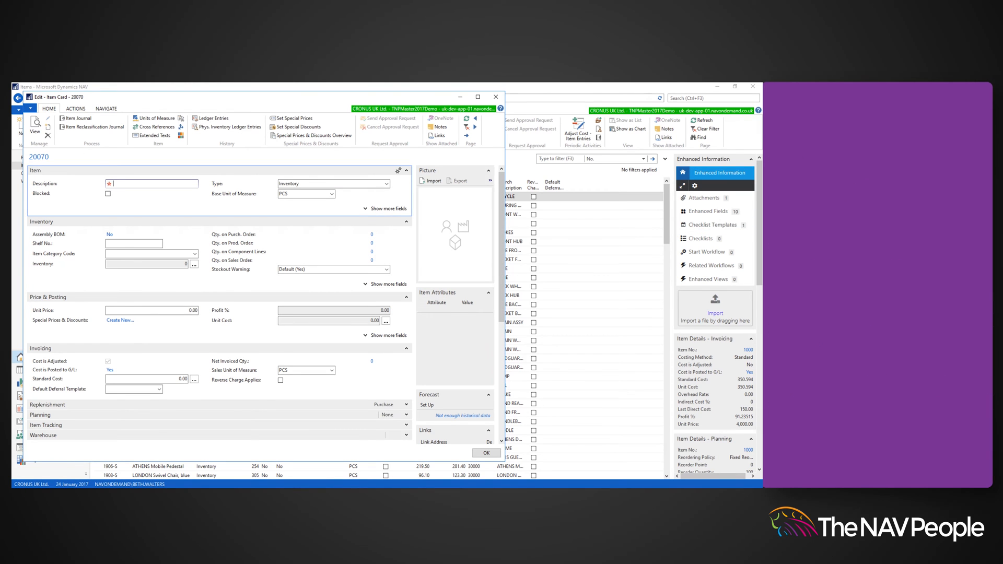
pyautogui.click(385, 208)
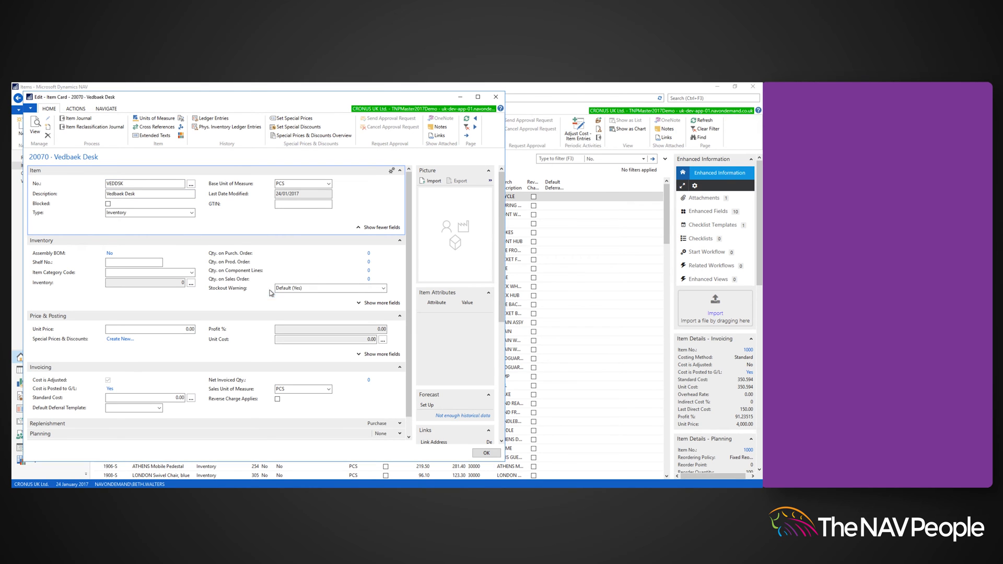
pyautogui.click(379, 303)
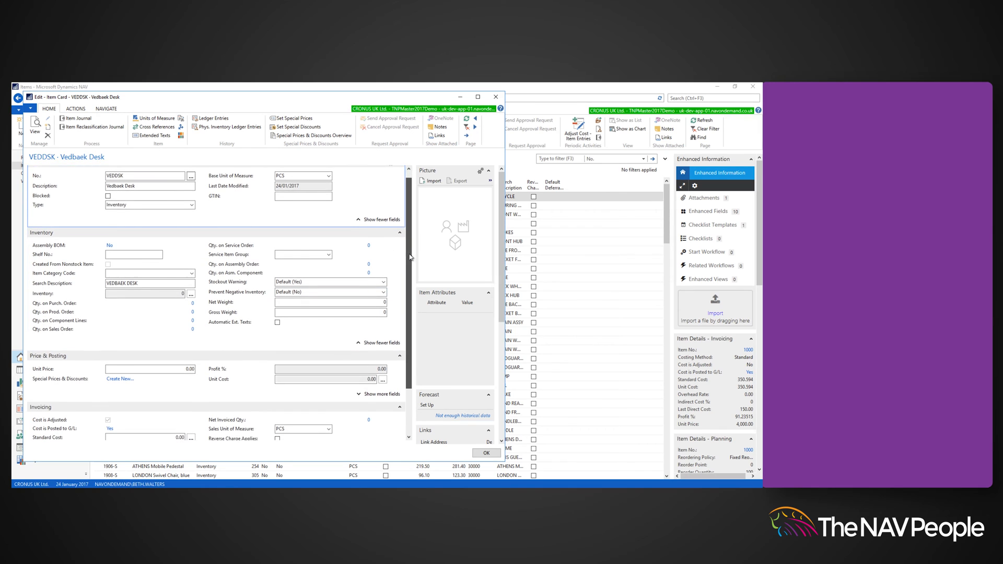
pyautogui.click(191, 272)
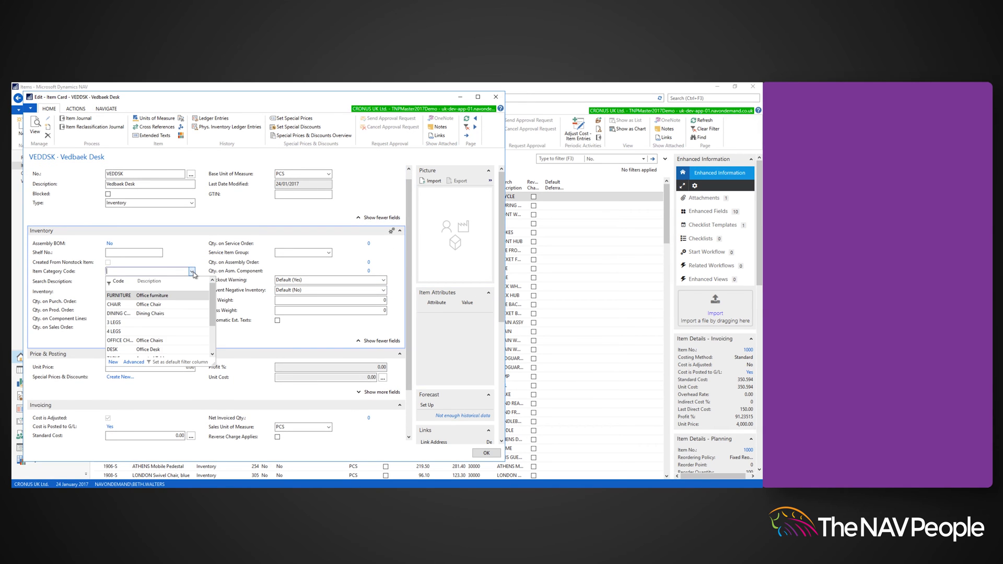
pyautogui.click(118, 295)
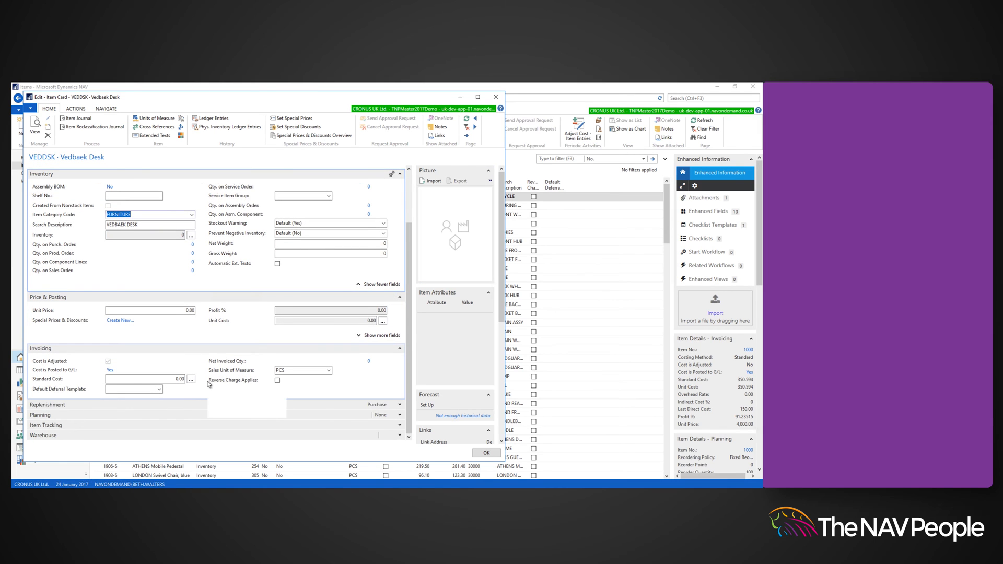
pyautogui.moveTo(370, 392)
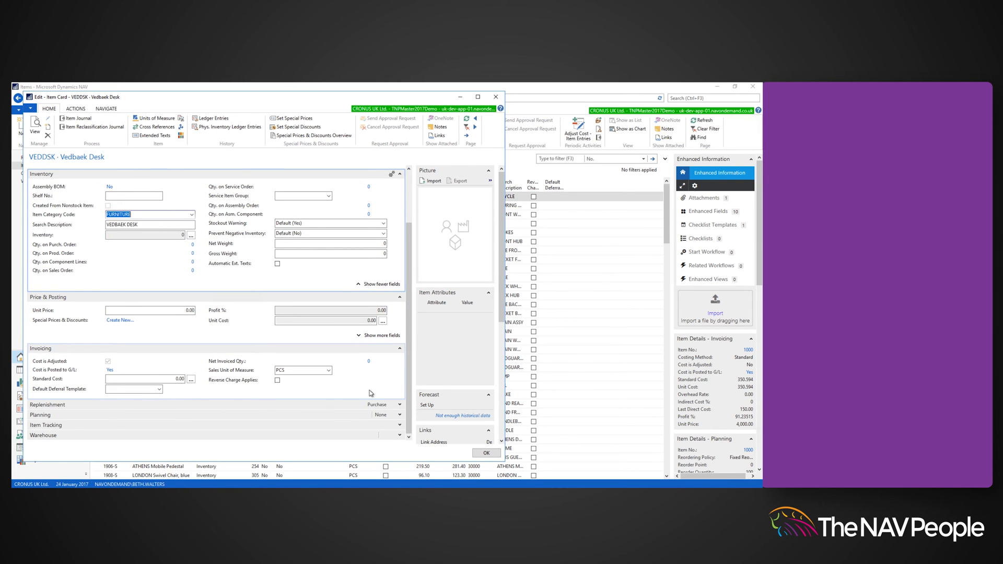
pyautogui.moveTo(382, 403)
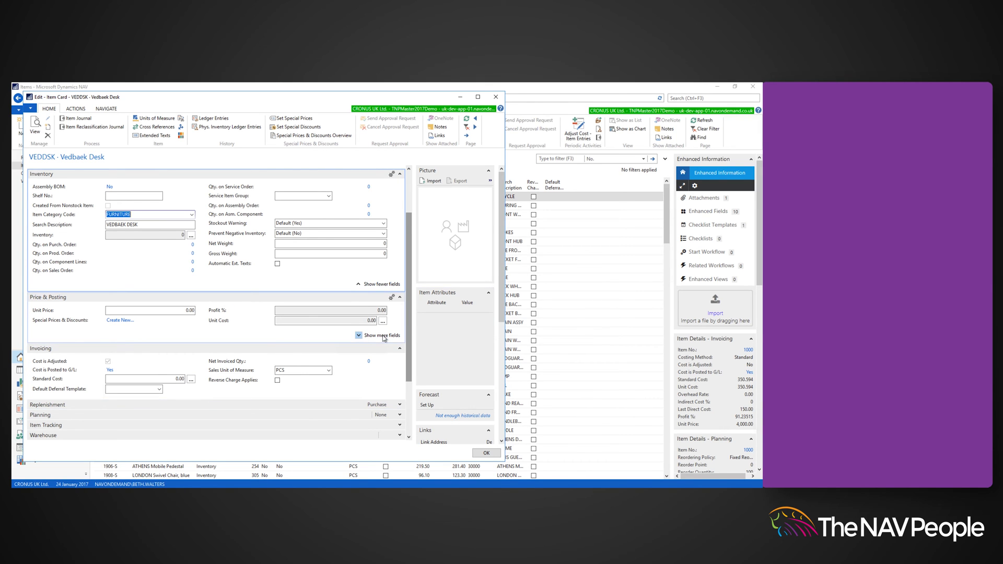
# - Set VAT product posting group VAT20 and inventory posting group FINISHED on the desk
pyautogui.click(381, 336)
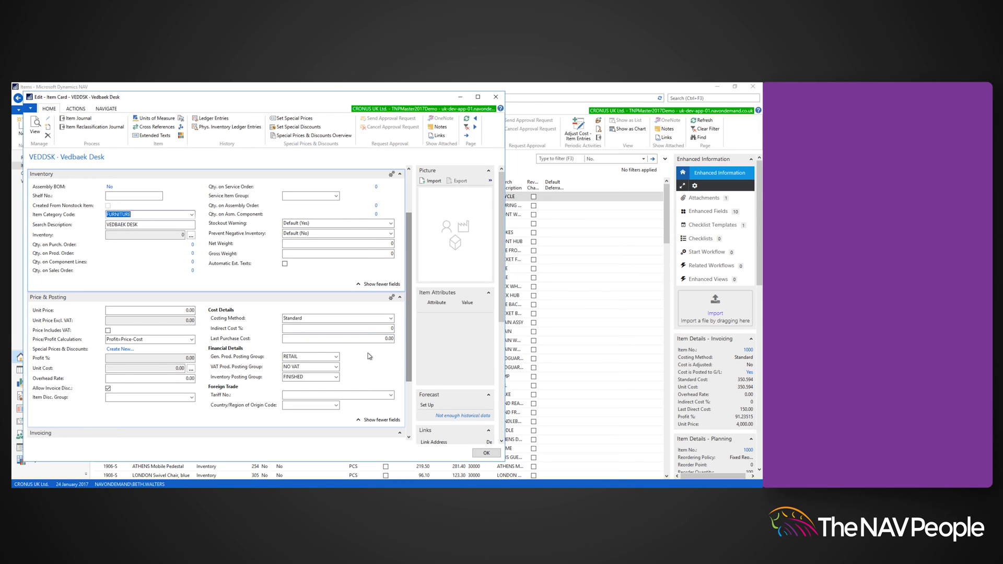
pyautogui.click(335, 367)
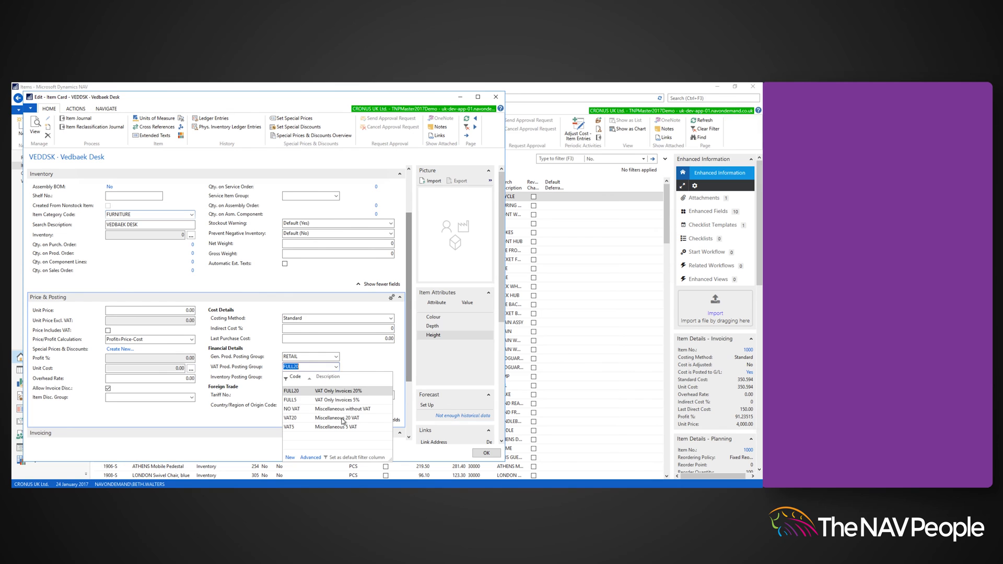
pyautogui.click(290, 418)
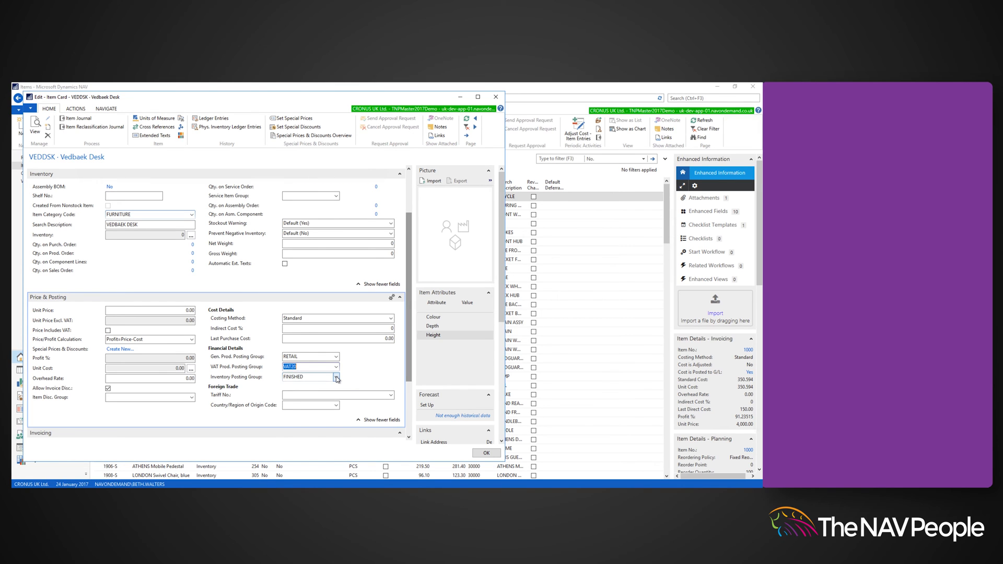
pyautogui.click(336, 377)
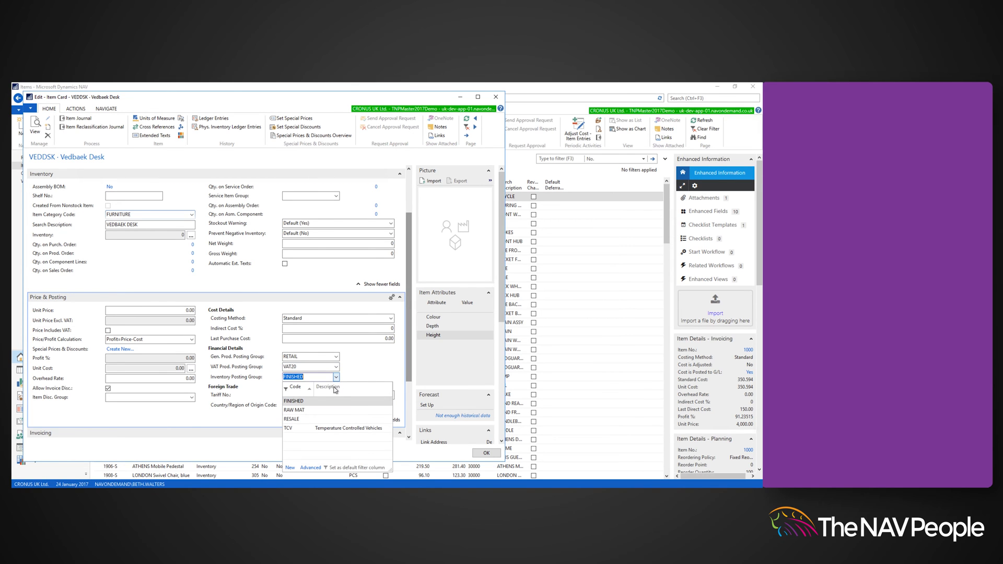
pyautogui.moveTo(319, 401)
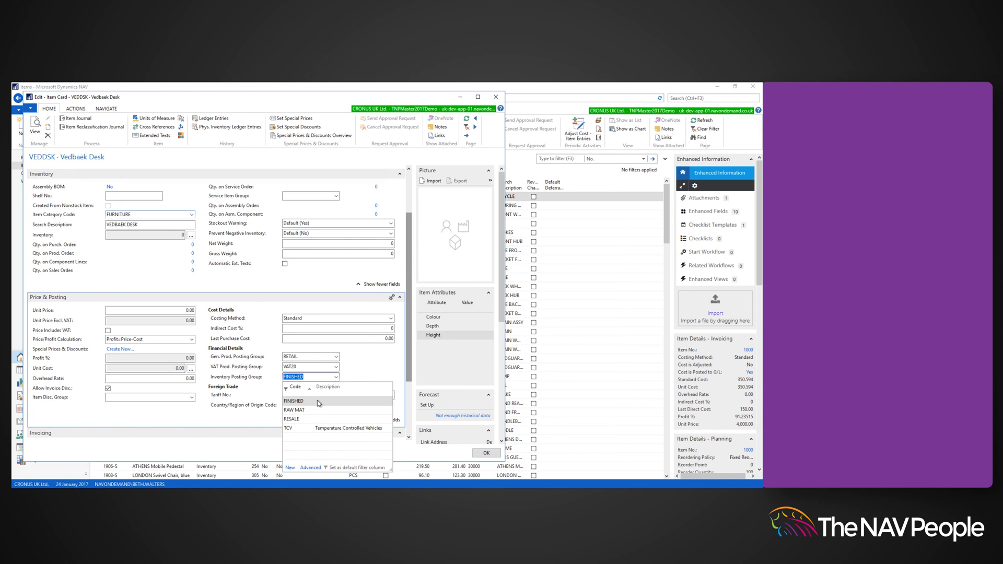
pyautogui.click(293, 401)
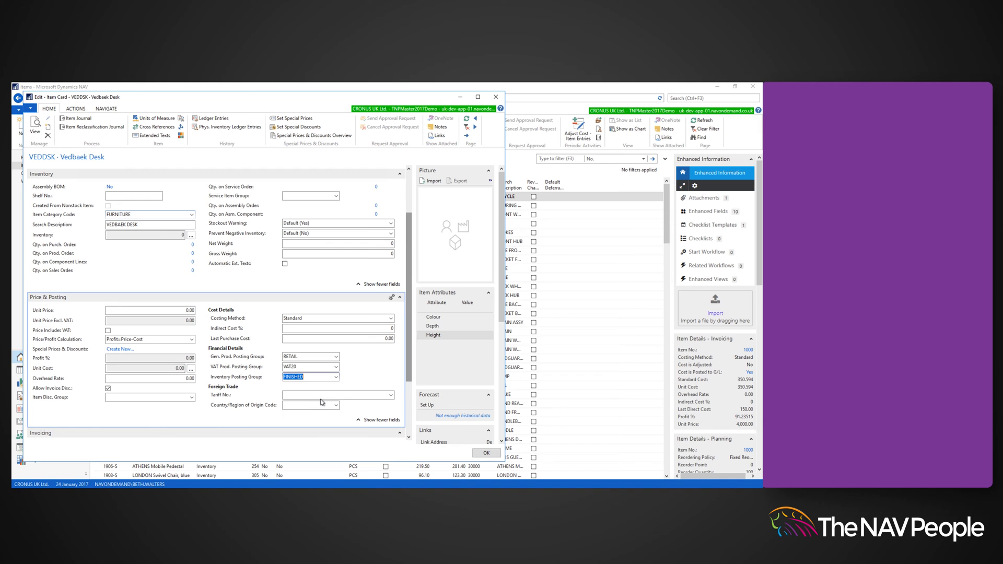
pyautogui.moveTo(622, 346)
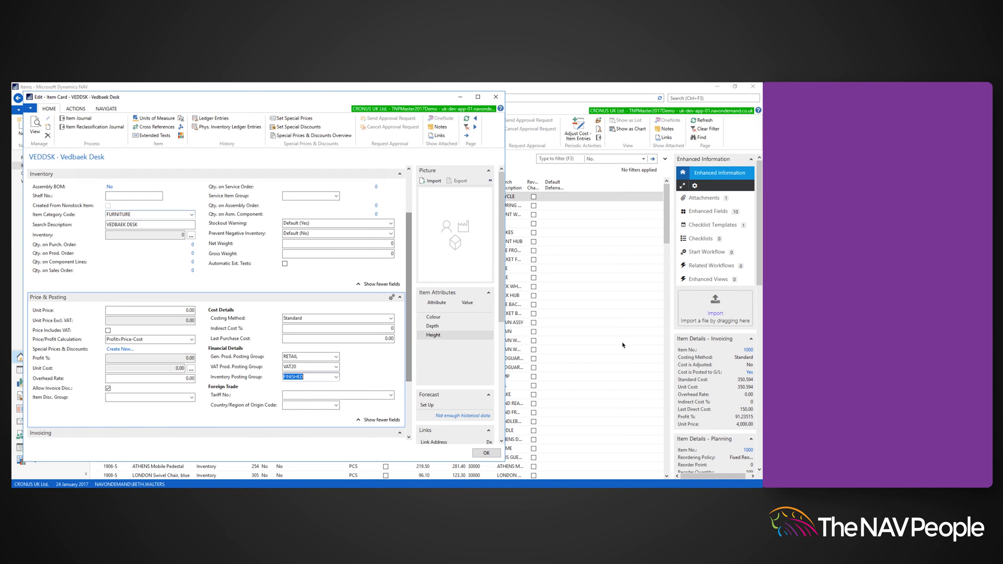
pyautogui.moveTo(409, 377)
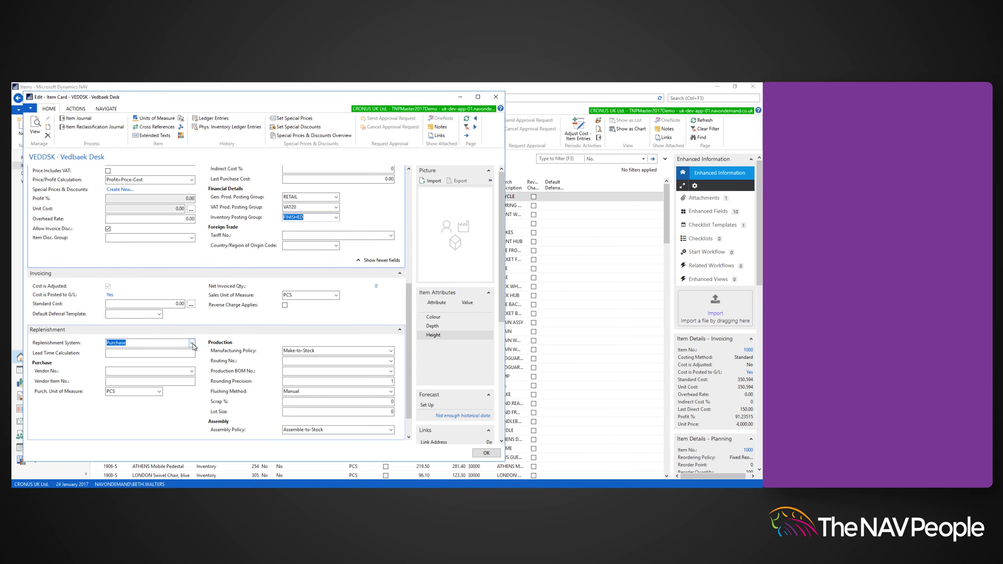
# - Set the desk's replenishment system to Assembly
pyautogui.click(192, 343)
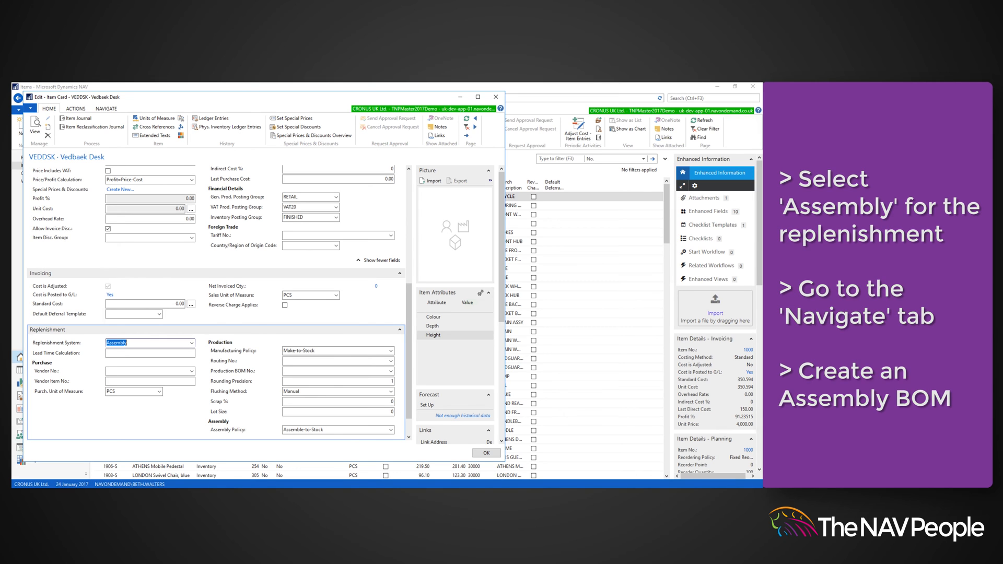
pyautogui.click(107, 107)
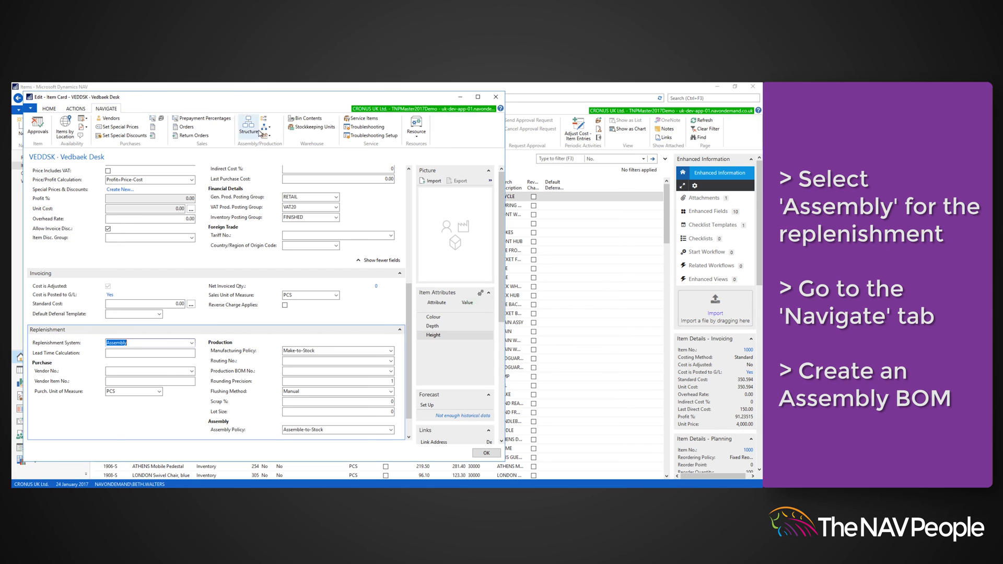
# - Add component 70011 Glass Door to the assembly BOM, calculating standard cost 173.70 and unit price 340.50
pyautogui.click(249, 127)
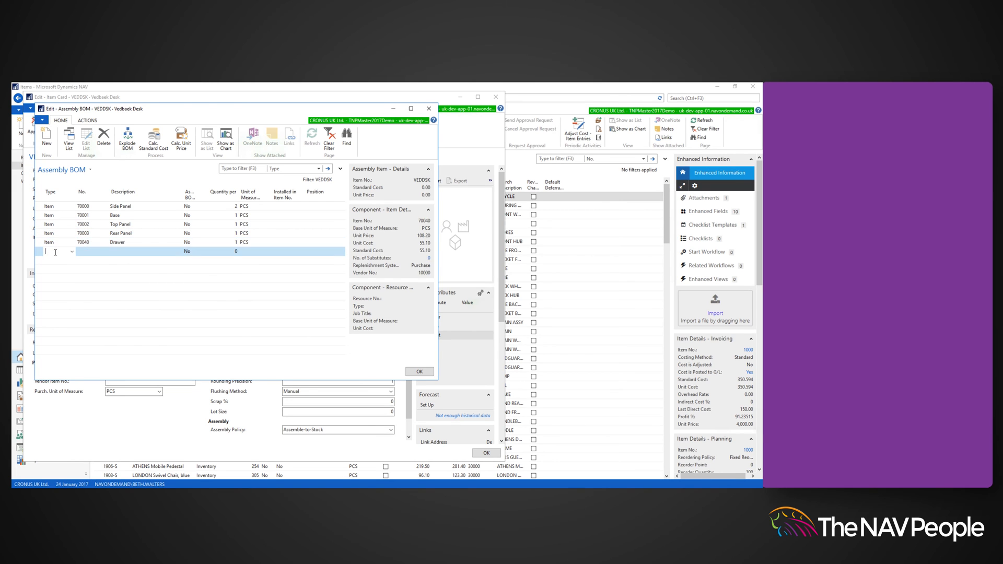
pyautogui.write('70011')
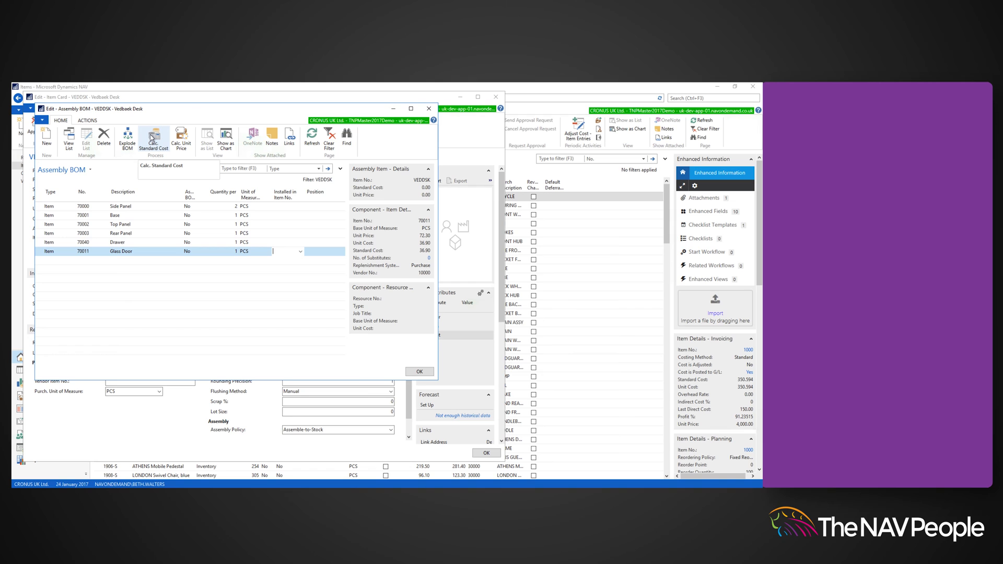
pyautogui.moveTo(154, 138)
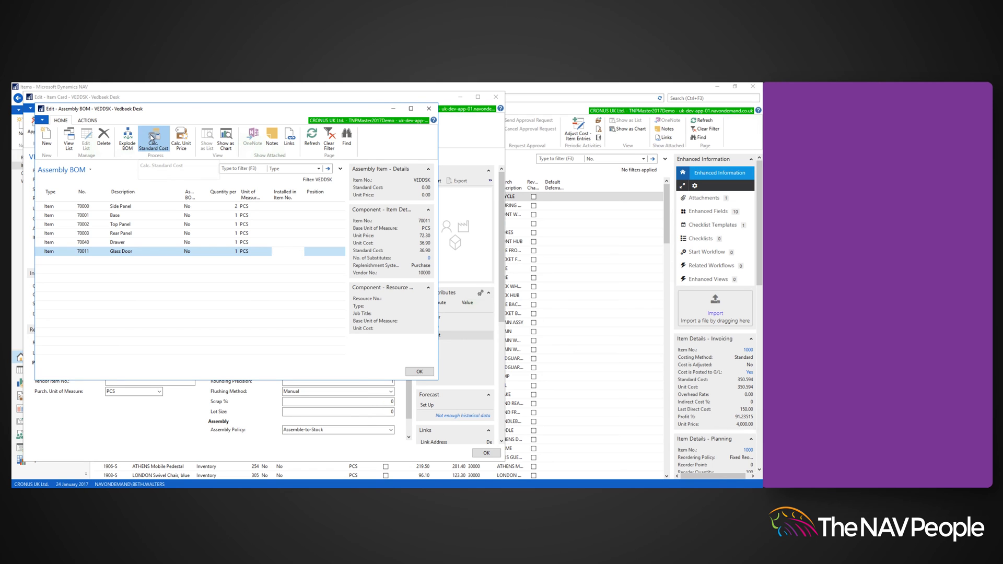
pyautogui.click(181, 138)
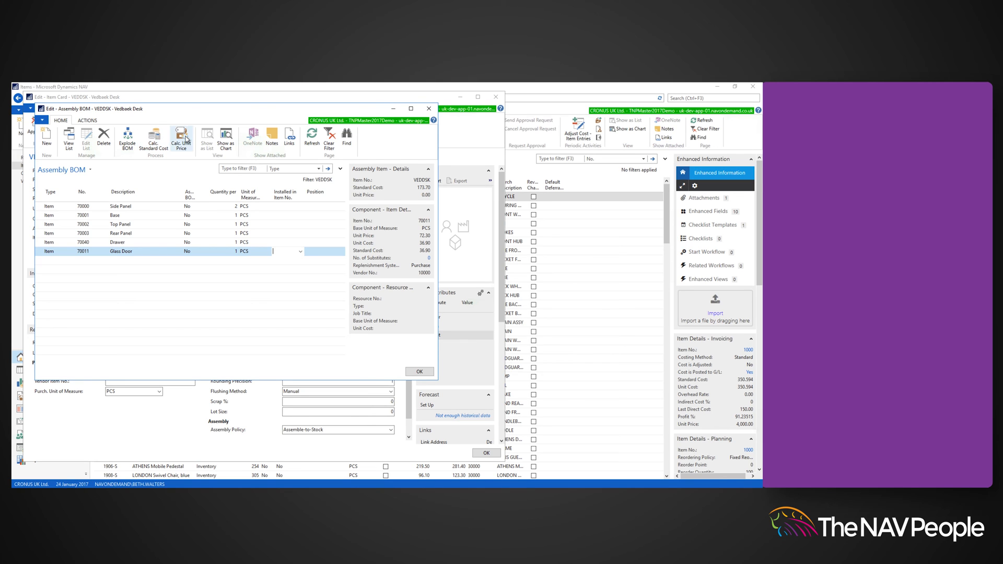
pyautogui.click(181, 136)
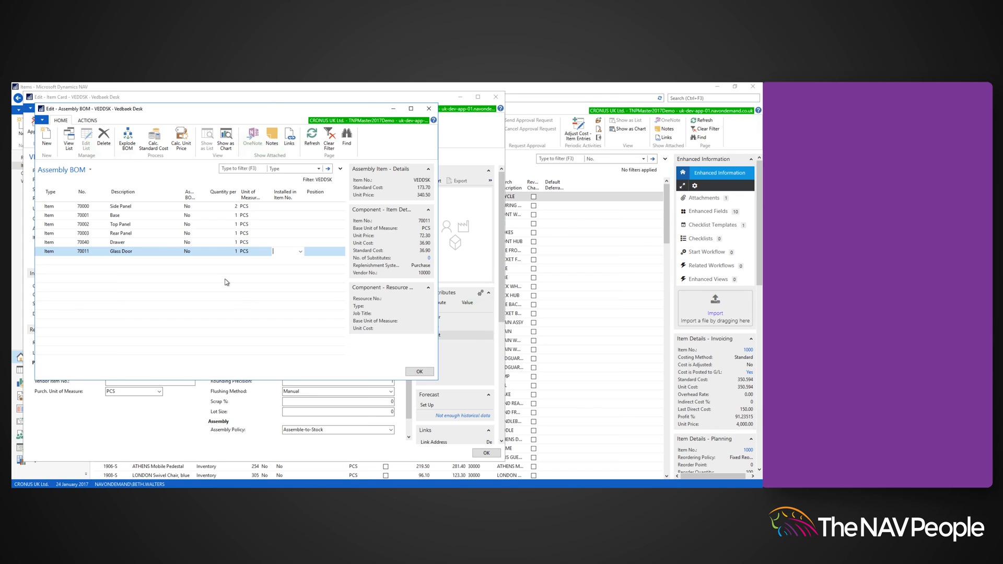
pyautogui.click(419, 371)
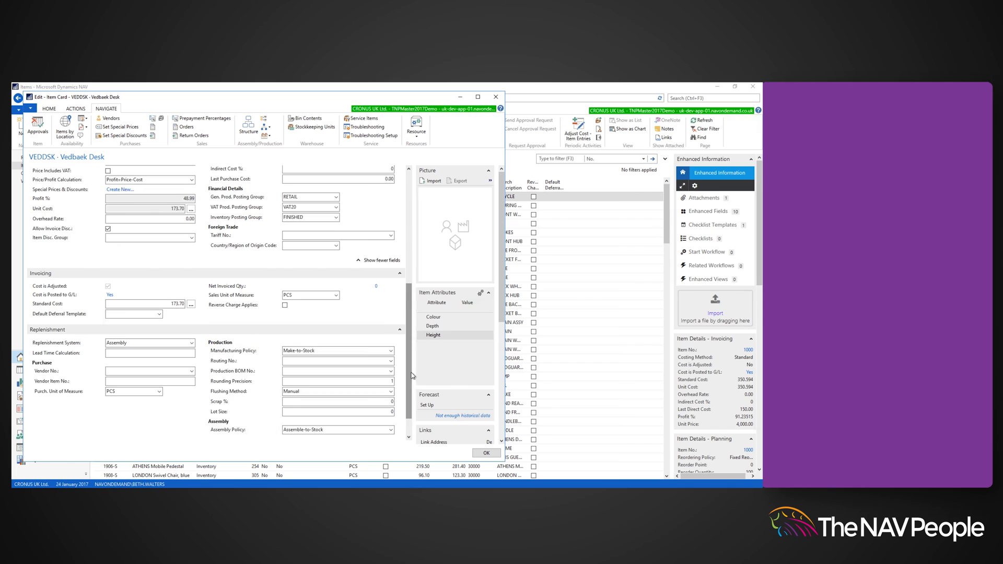
# - Set the desk's assembly policy to Assemble-to-Order
pyautogui.scroll(-3)
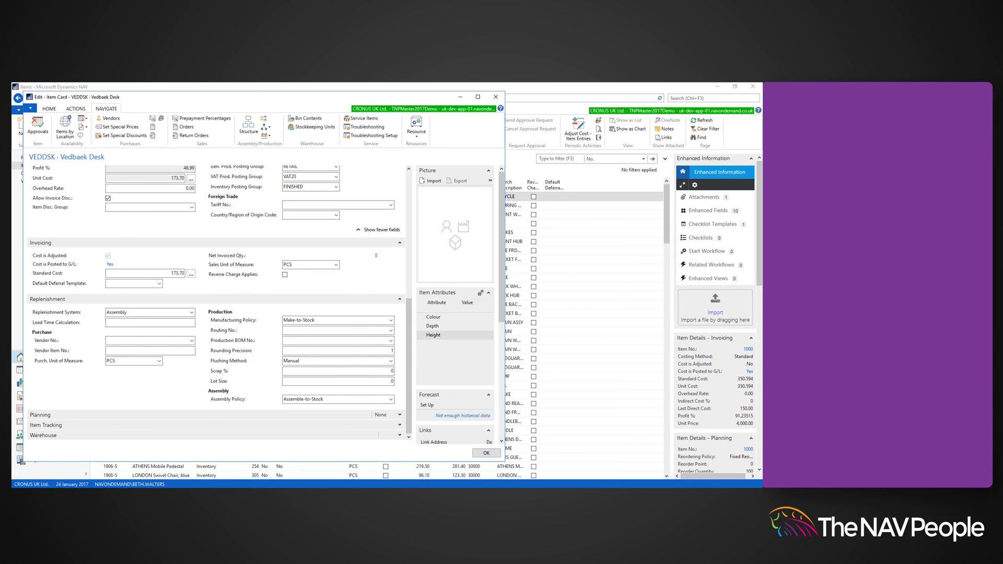
pyautogui.click(390, 399)
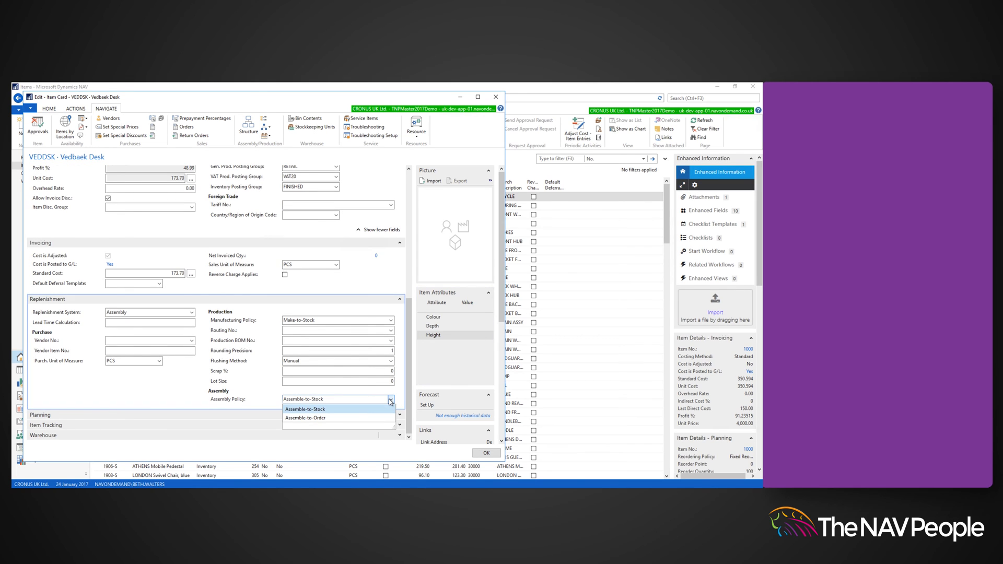
pyautogui.moveTo(306, 418)
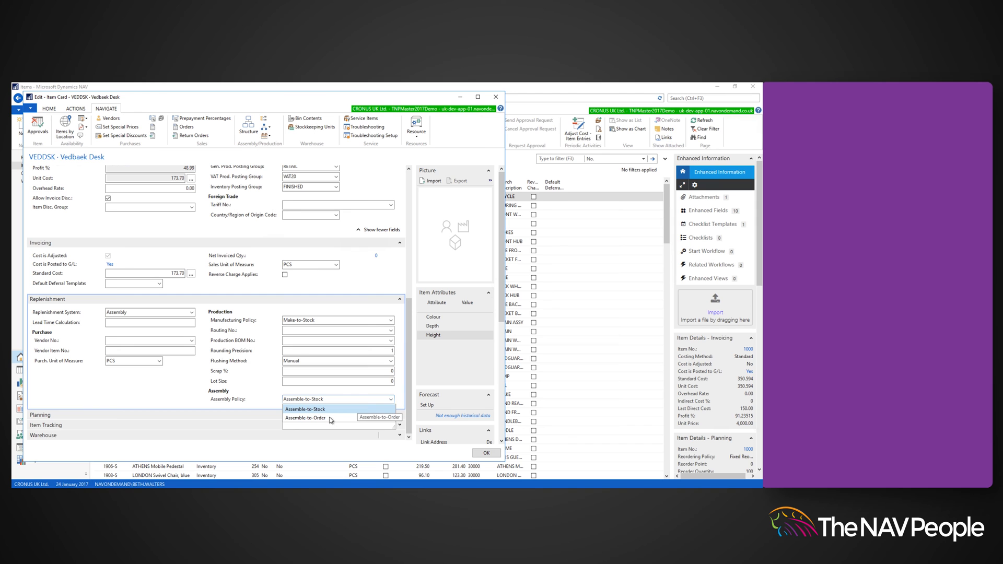
pyautogui.click(306, 417)
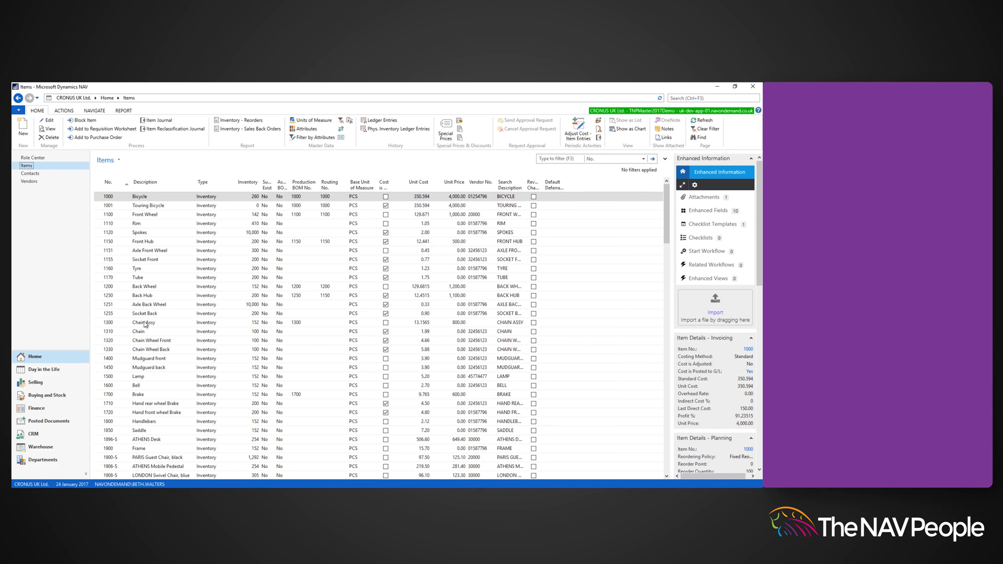
# - Start a new sales order for The Cannon Group PLC
pyautogui.click(36, 382)
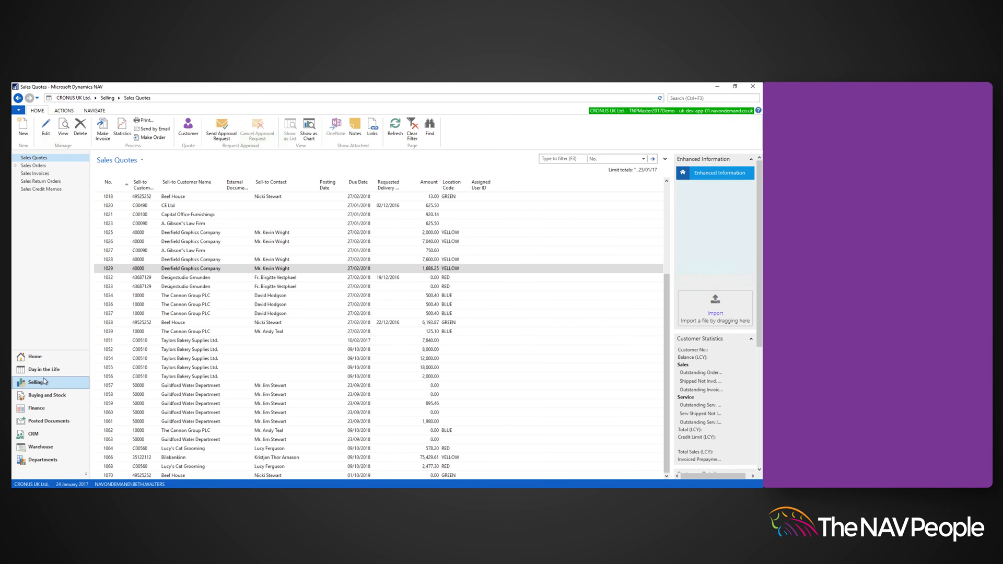
pyautogui.click(33, 166)
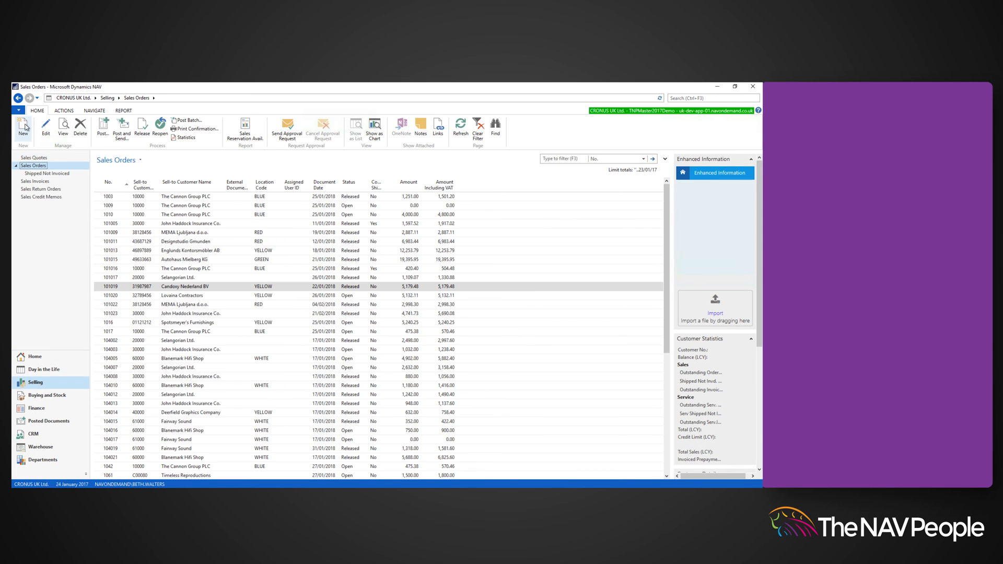
pyautogui.click(22, 126)
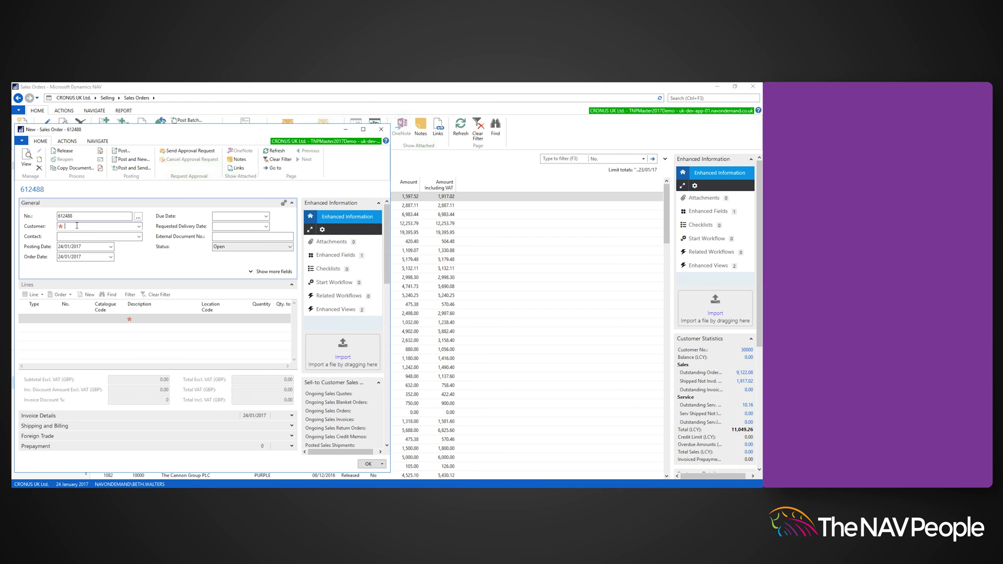
pyautogui.click(96, 226)
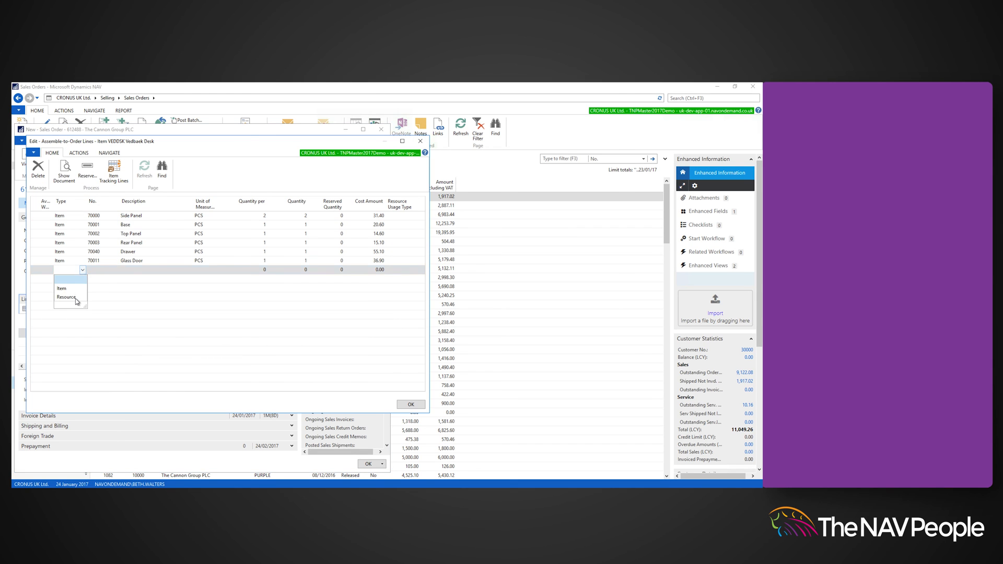
# - Add a LIFT resource line with quantity 3 and a person resource line to the assemble-to-order lines
pyautogui.click(66, 296)
pyautogui.write('LIFT')
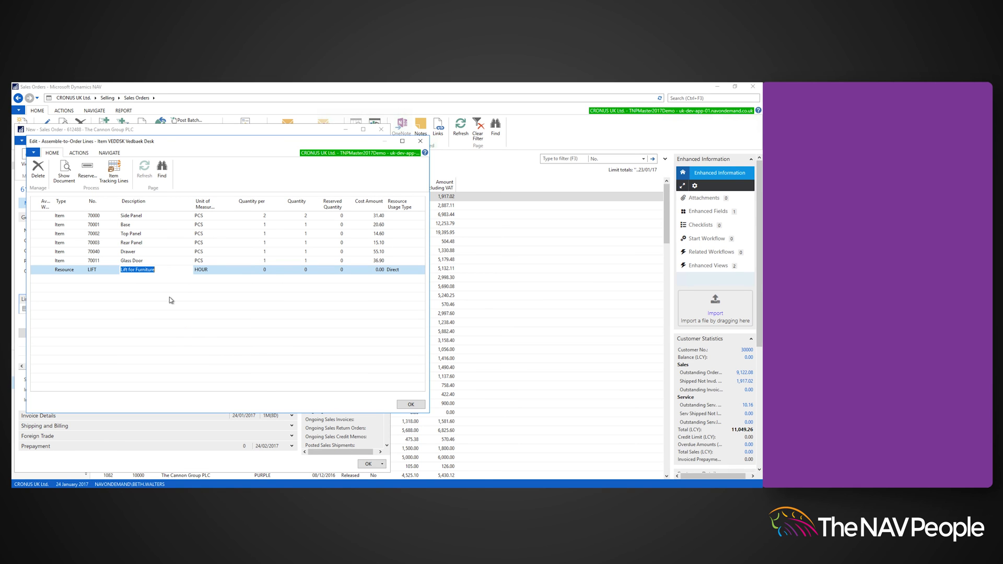
pyautogui.click(83, 281)
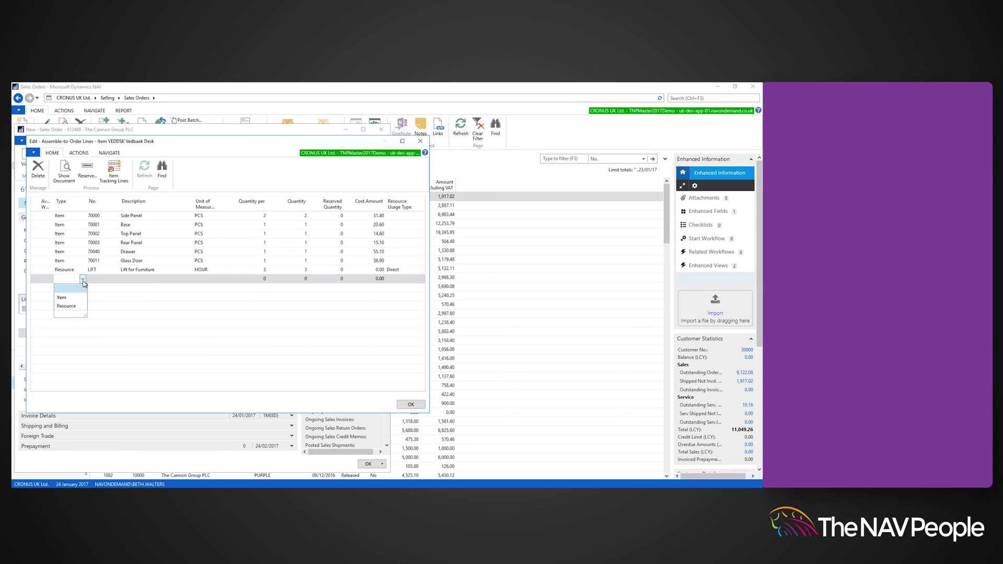
pyautogui.click(64, 306)
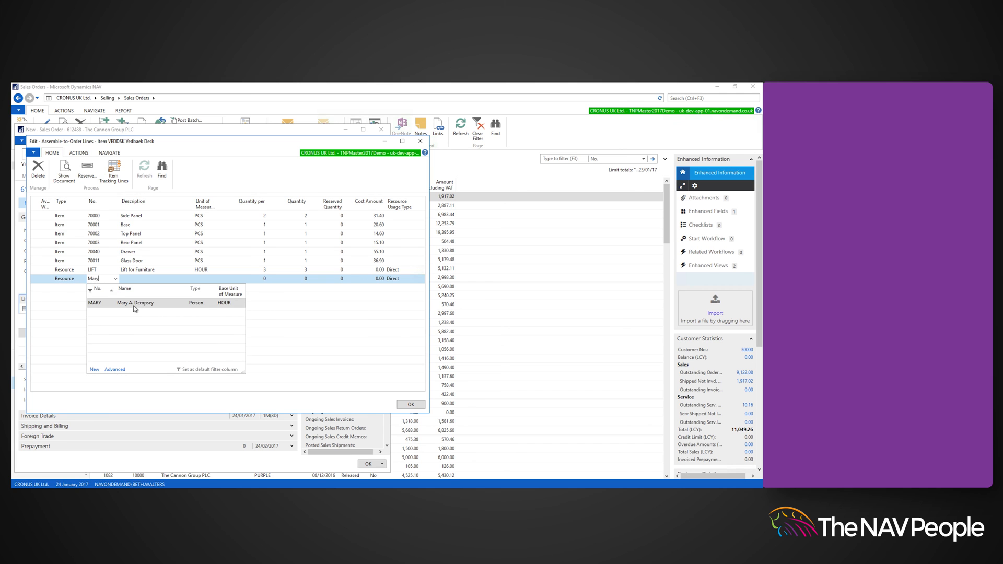
pyautogui.click(134, 303)
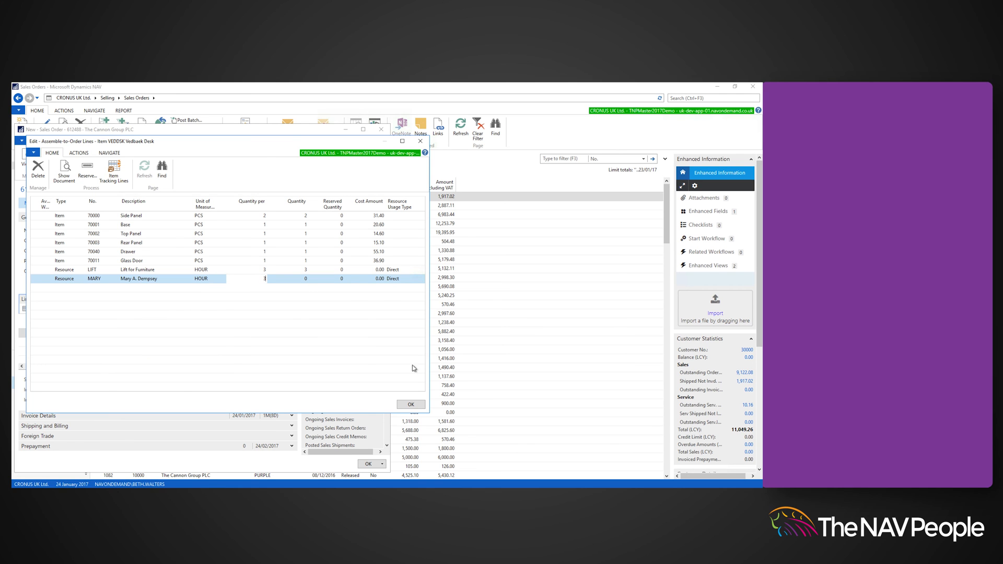
pyautogui.click(409, 404)
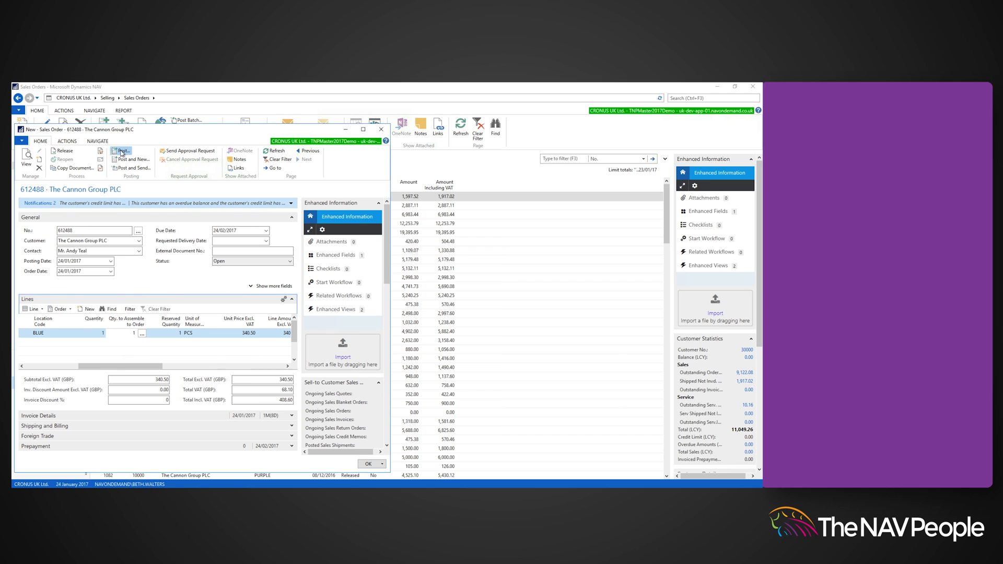
# - Post the order as Ship and Invoice and view posted sales invoice 103128
pyautogui.click(120, 151)
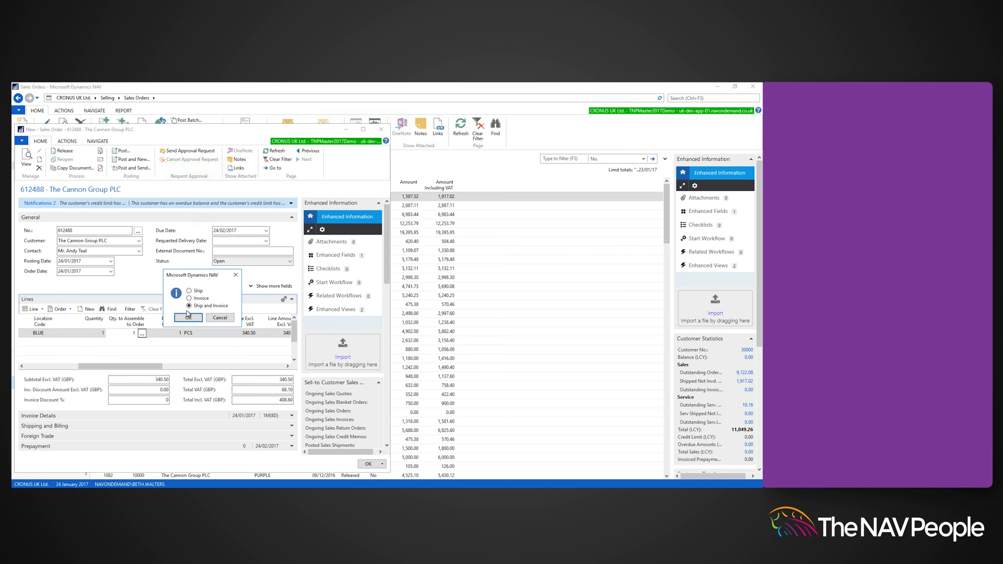
pyautogui.click(187, 317)
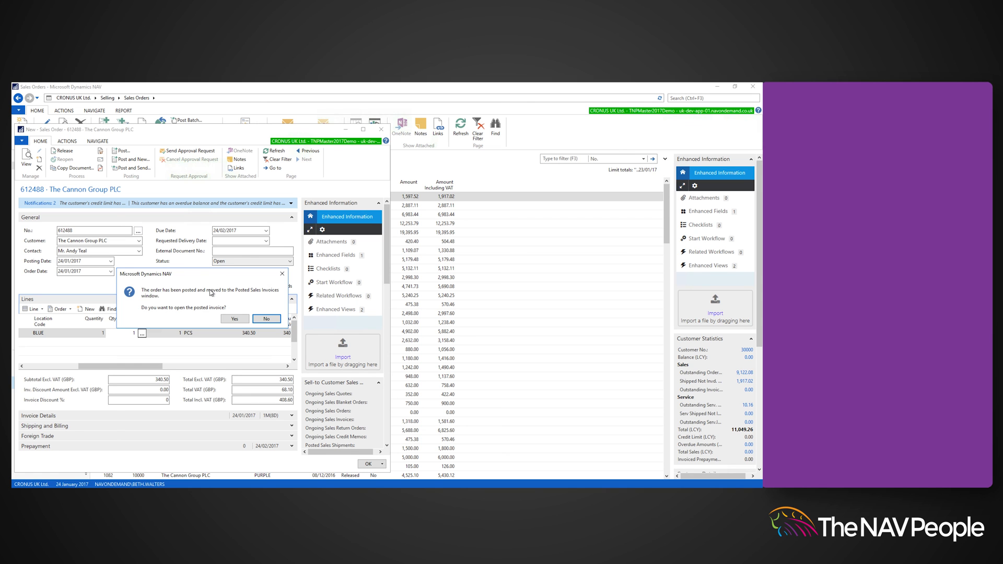
pyautogui.click(234, 318)
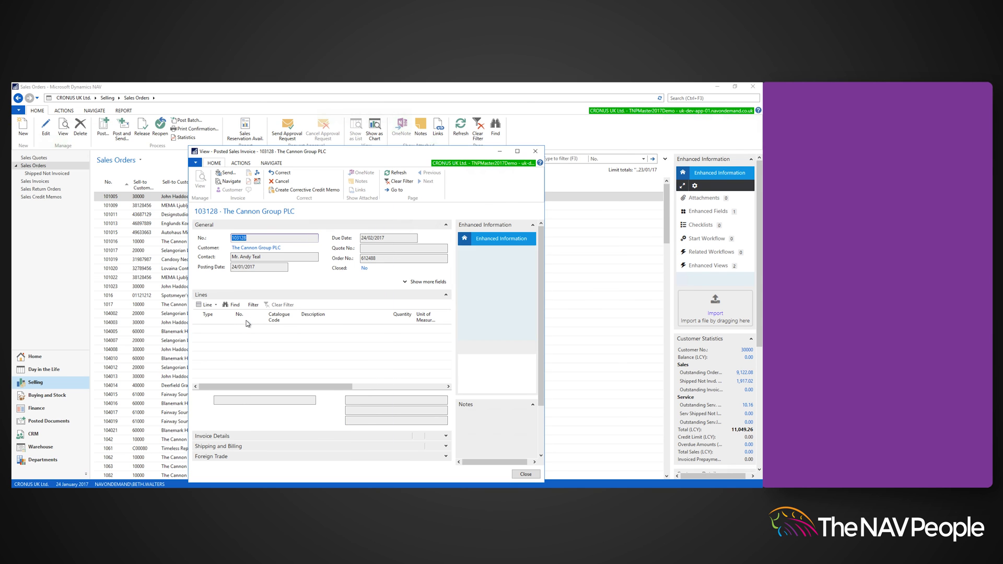